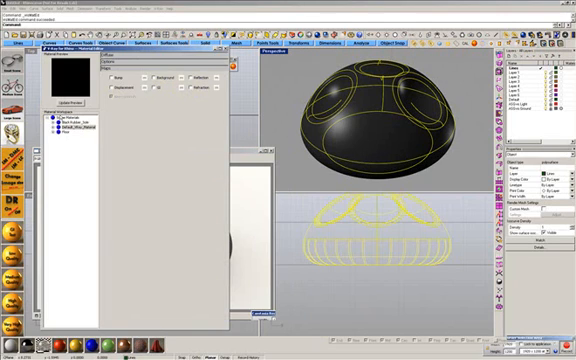
# Bring up the material list context menu to reveal the Toon material's parameters with its black swatch.
pyautogui.rightClick(76, 112)
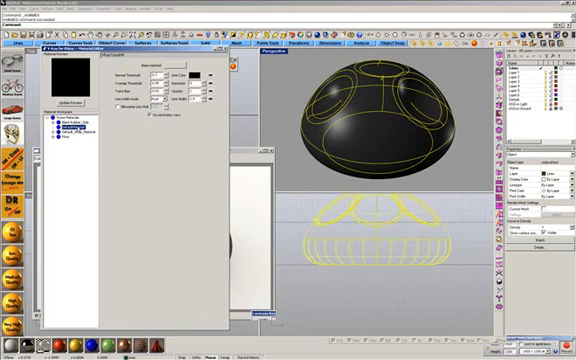
pyautogui.rightClick(74, 124)
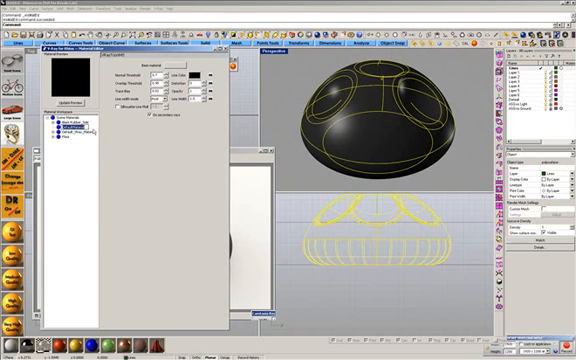
pyautogui.click(76, 122)
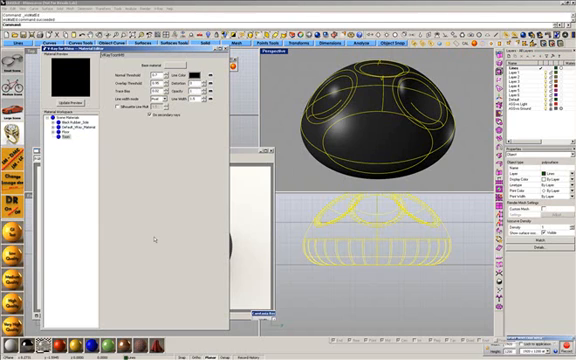